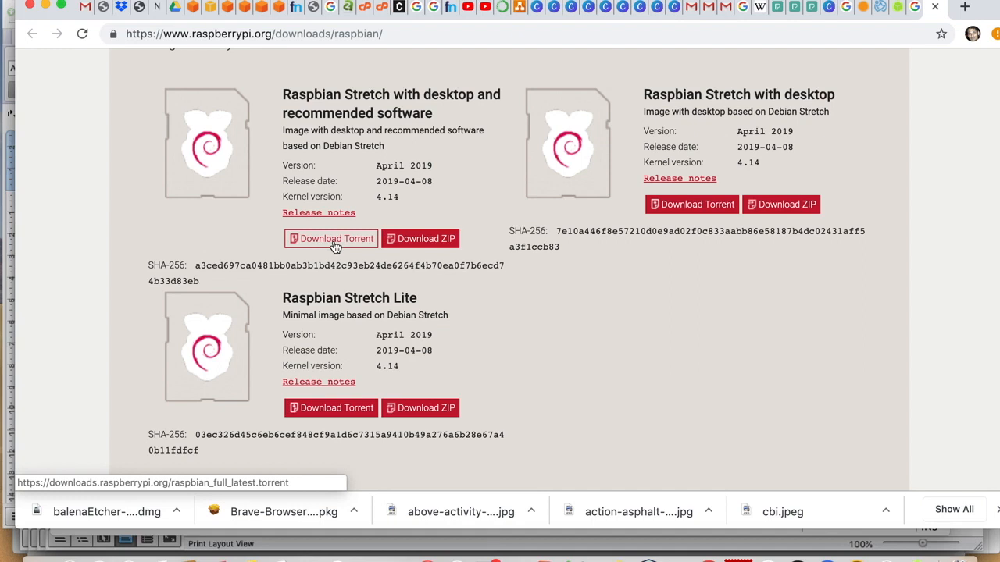
{"action": "mouse_move", "coordinate": [425, 238]}
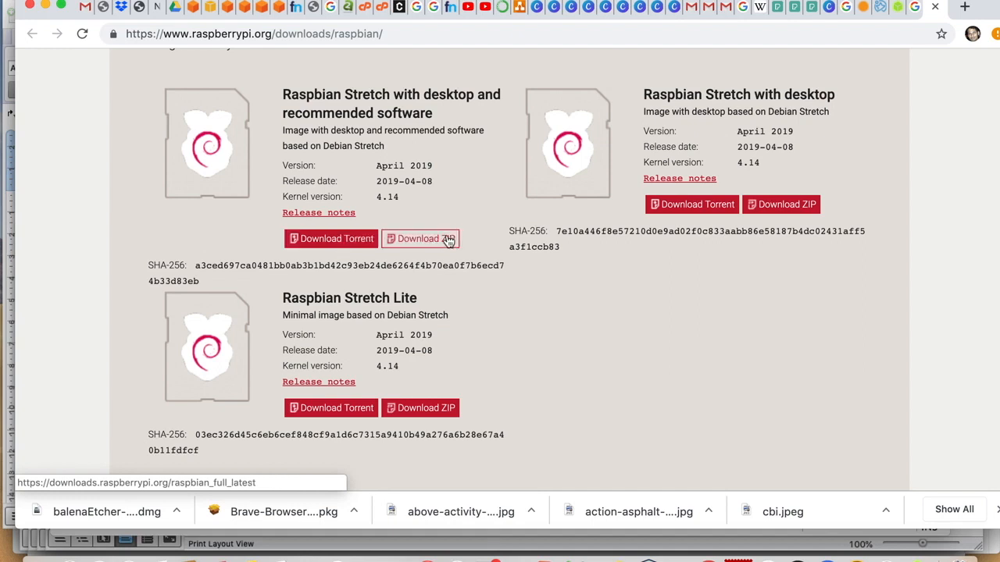
- Download the Raspbian Stretch with desktop and recommended software ZIP from raspberrypi.org
{"action": "left_click", "coordinate": [420, 237]}
{"action": "type", "text": "etche"}
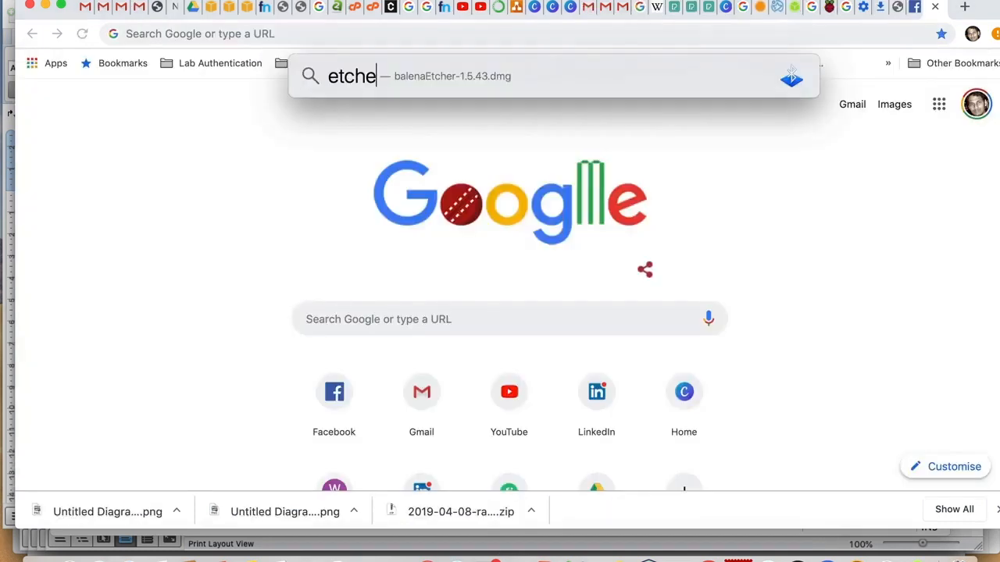
- Load the balenaEtcher page on balena.io in Safari, then return to Chrome
{"action": "type", "text": "r.io"}
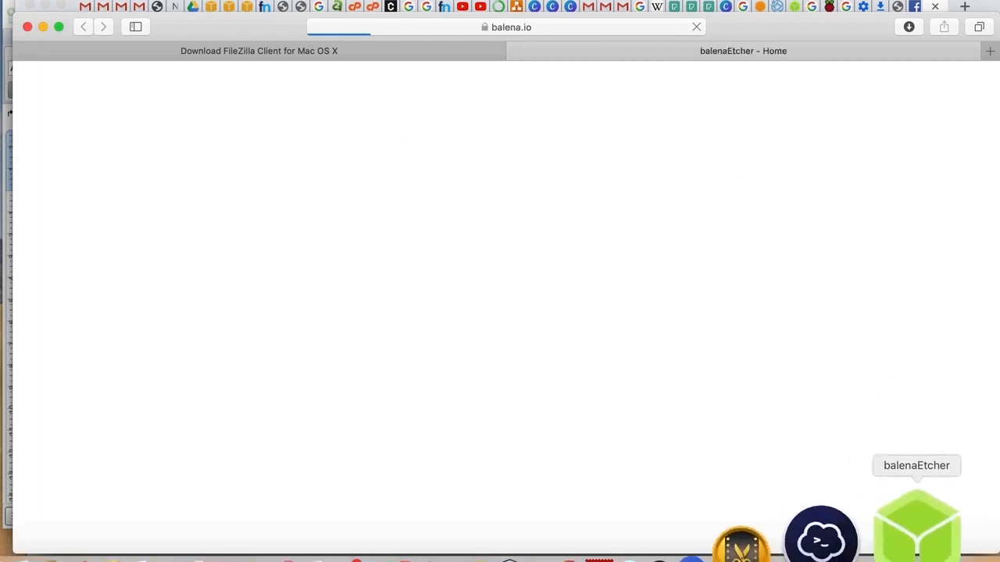
{"action": "left_click", "coordinate": [915, 515]}
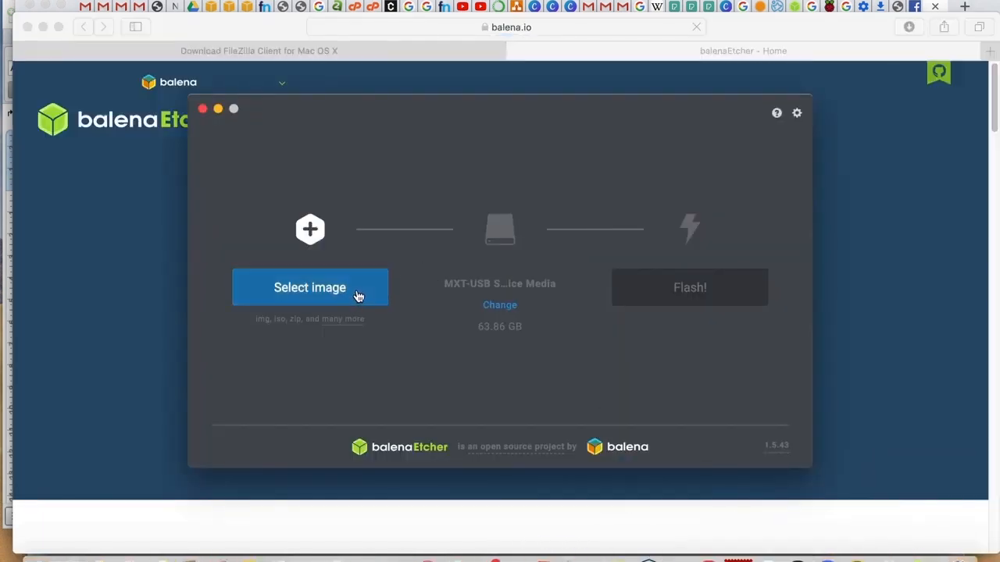
{"action": "left_click", "coordinate": [203, 109]}
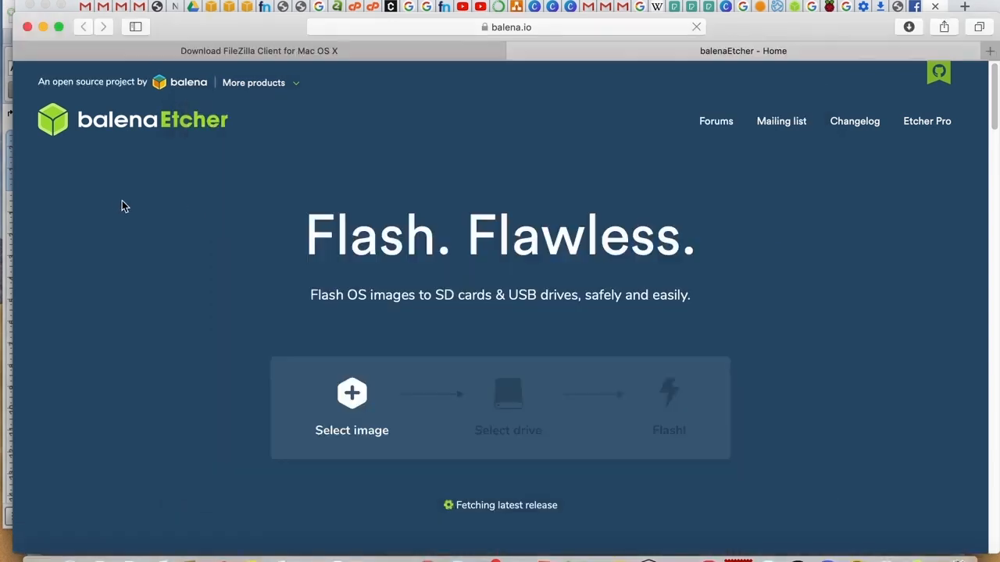
{"action": "mouse_move", "coordinate": [228, 13]}
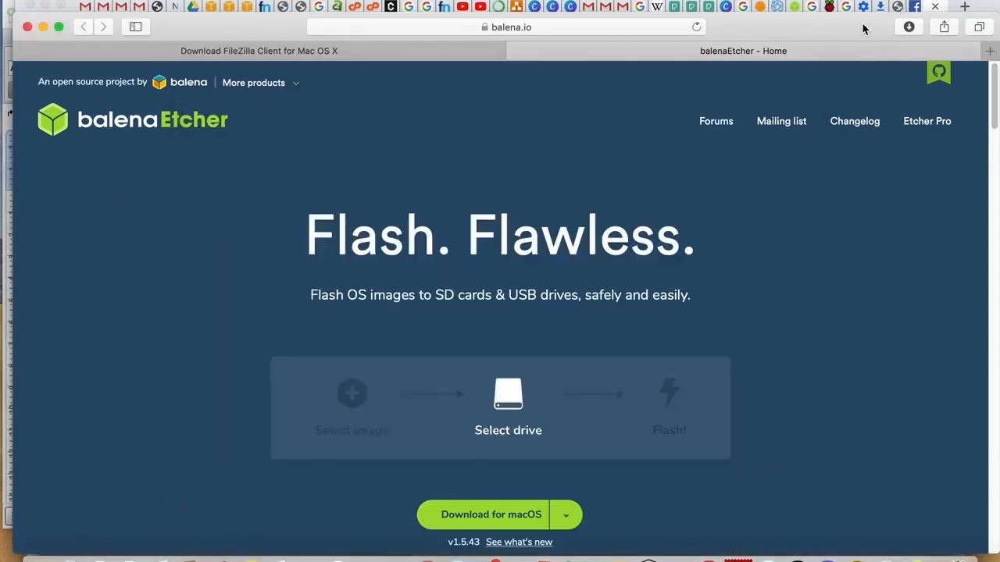
{"action": "left_click", "coordinate": [964, 6]}
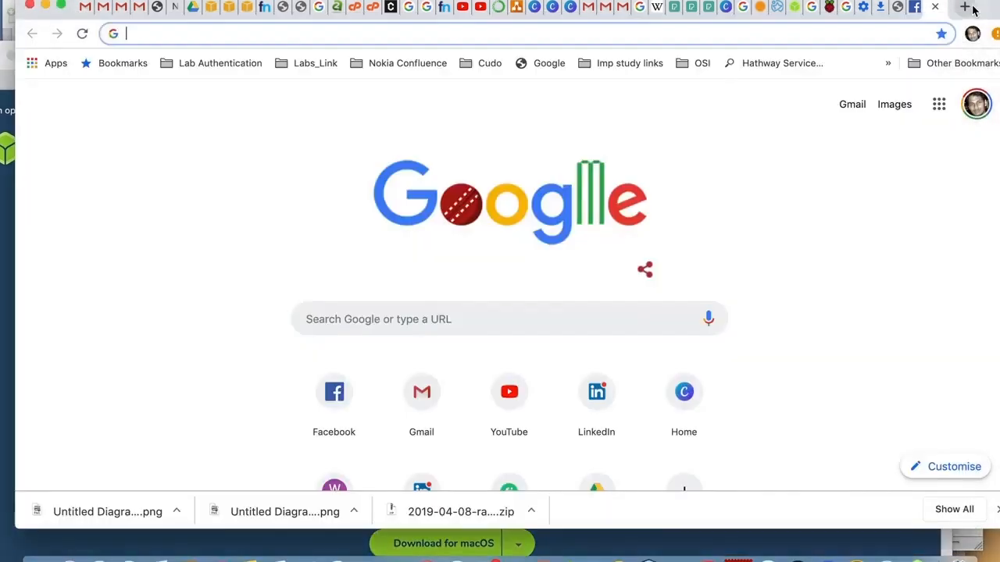
- Reveal the Raspbian ZIP in Finder's Downloads and extract it to the 5.4 GB disk image
{"action": "left_click", "coordinate": [531, 512]}
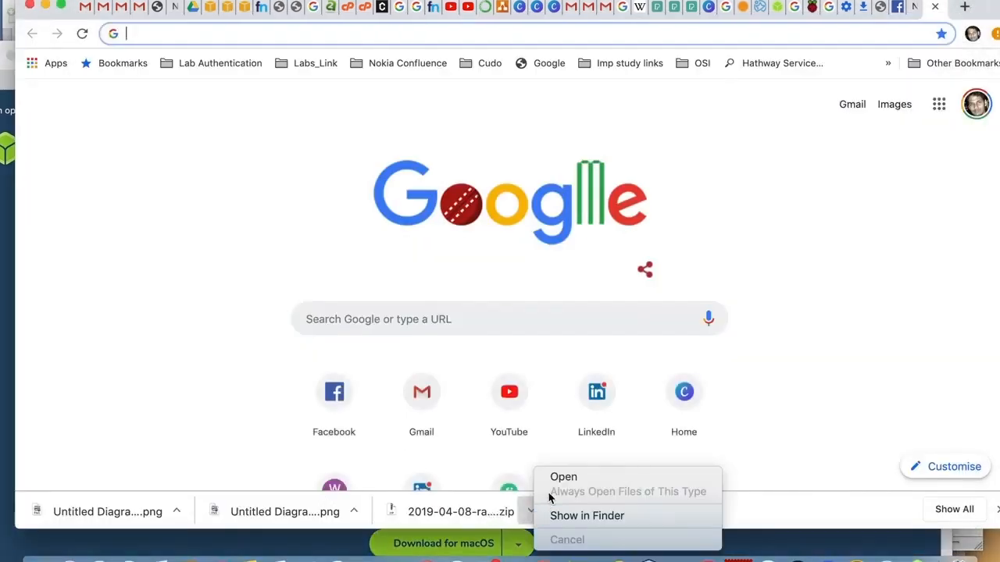
{"action": "left_click", "coordinate": [587, 515]}
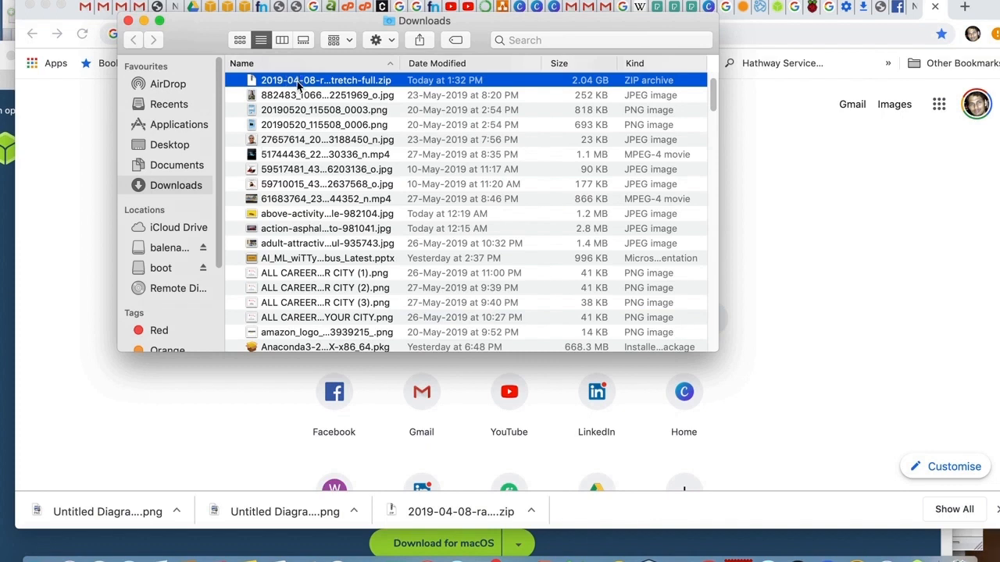
{"action": "double_click", "coordinate": [326, 79]}
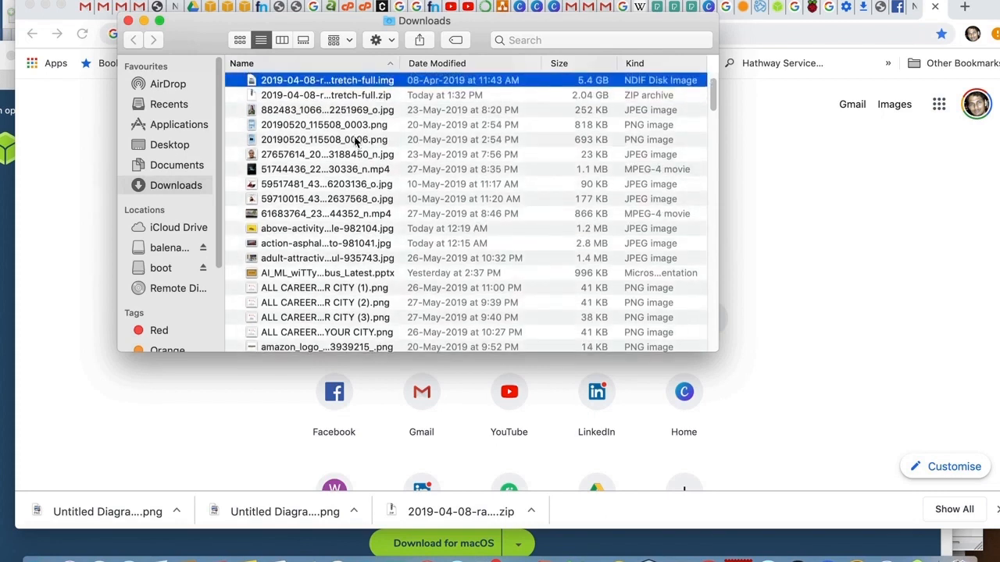
{"action": "left_click", "coordinate": [324, 95]}
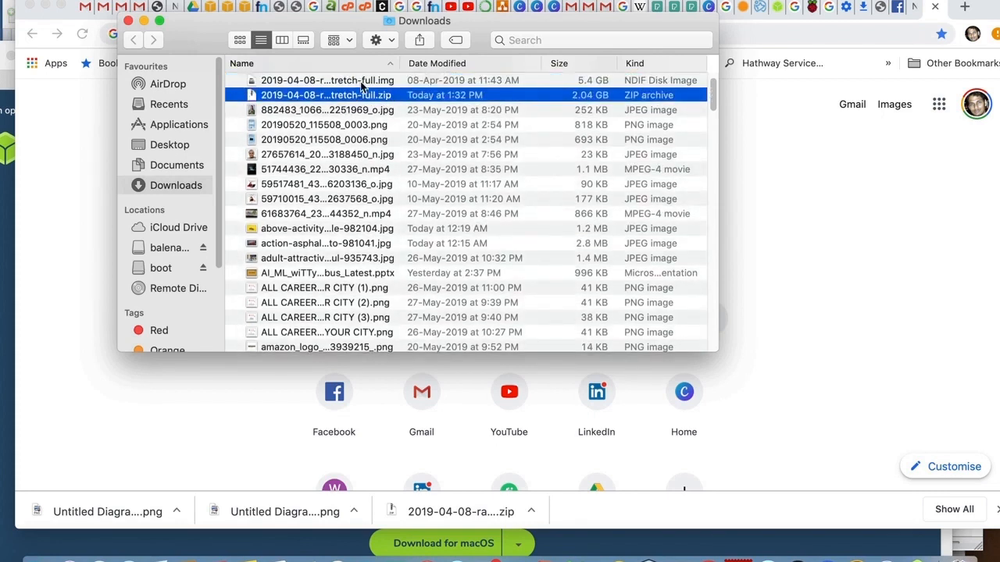
{"action": "left_click", "coordinate": [328, 79]}
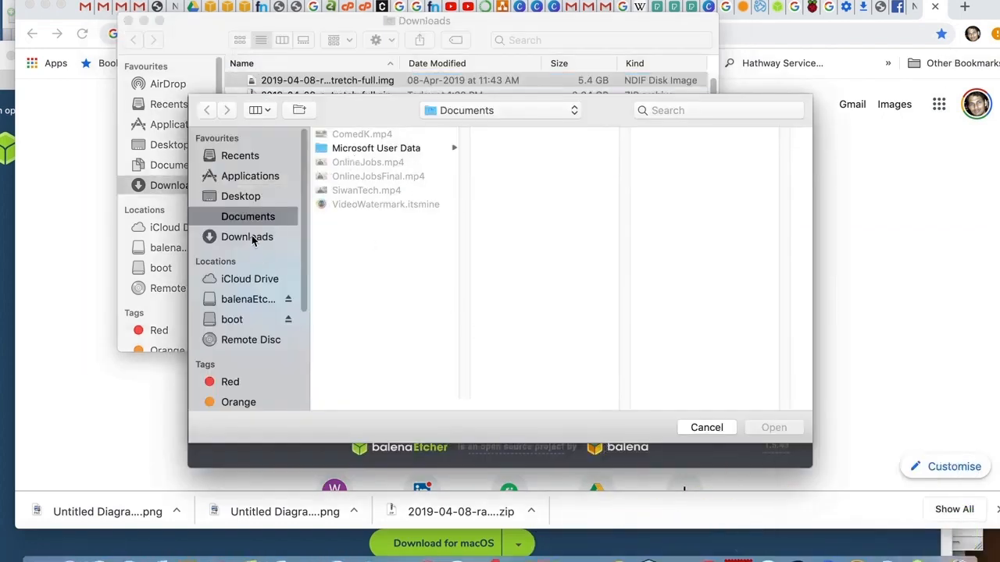
- Choose 2019-04-08-raspbian-stretch-full.img from Downloads as Etcher's source image
{"action": "left_click", "coordinate": [247, 237]}
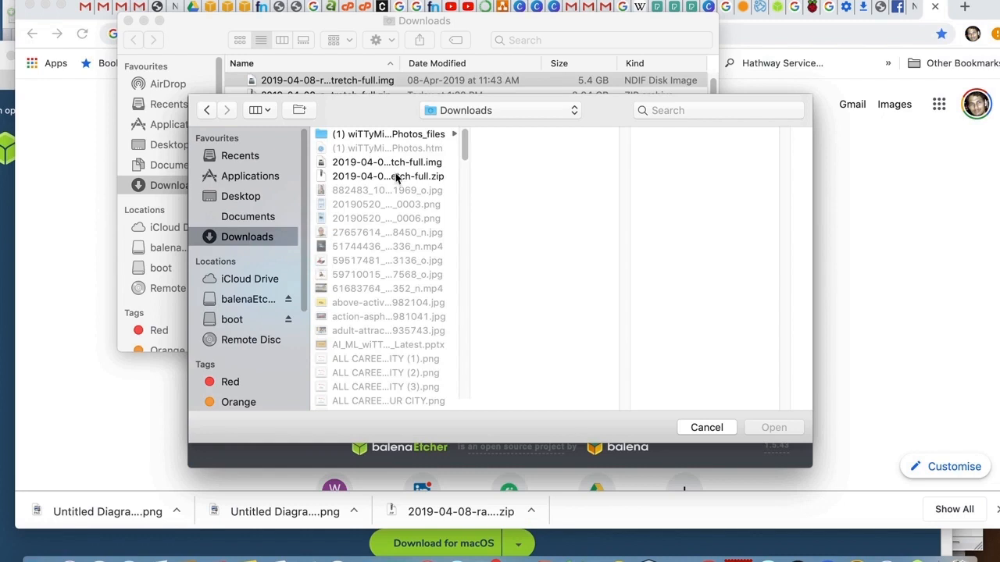
{"action": "left_click", "coordinate": [388, 160]}
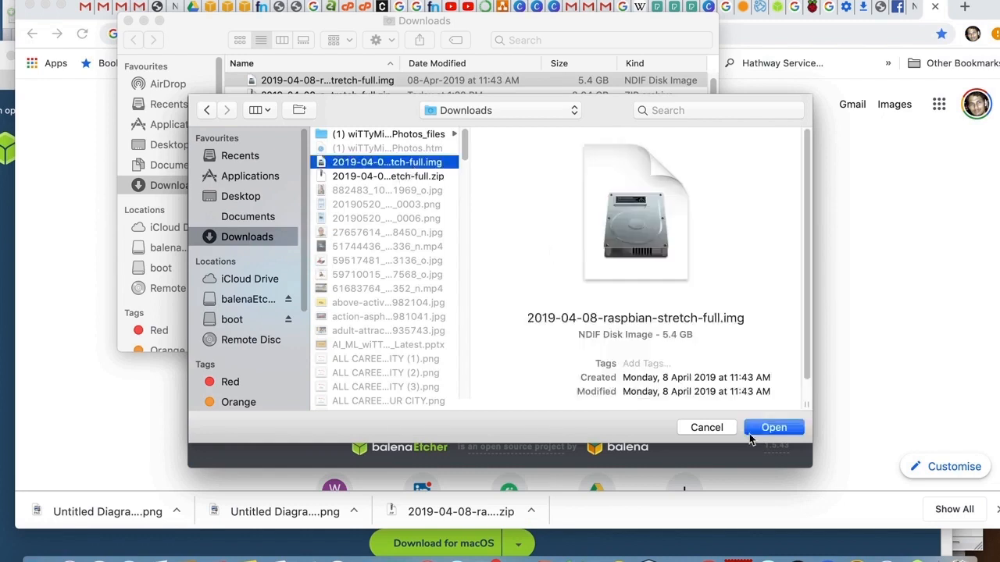
{"action": "left_click", "coordinate": [774, 428]}
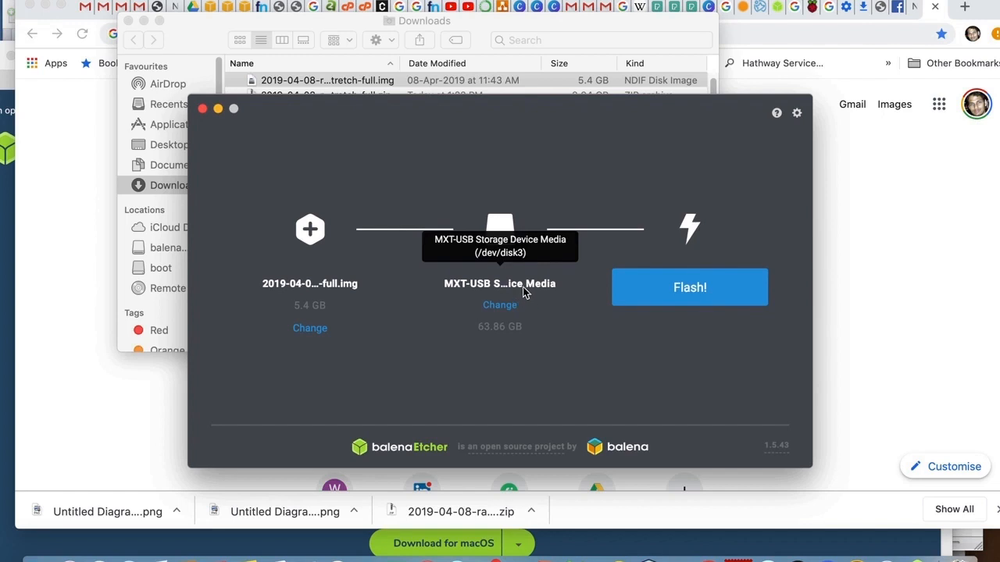
{"action": "mouse_move", "coordinate": [508, 331]}
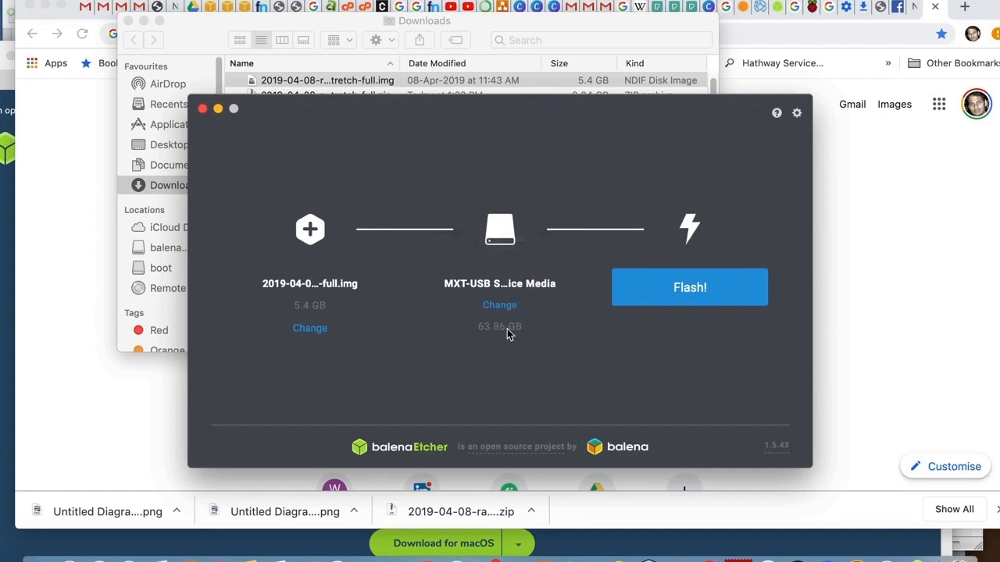
- Start the flash to the MXT-USB drive and authorise it with the macOS administrator password
{"action": "left_click", "coordinate": [689, 287]}
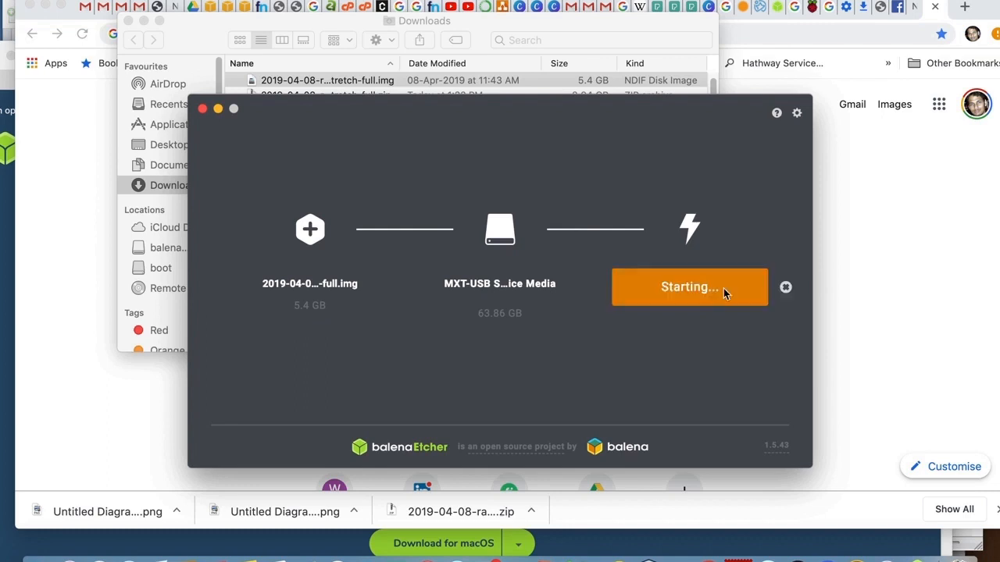
{"action": "left_click", "coordinate": [689, 287]}
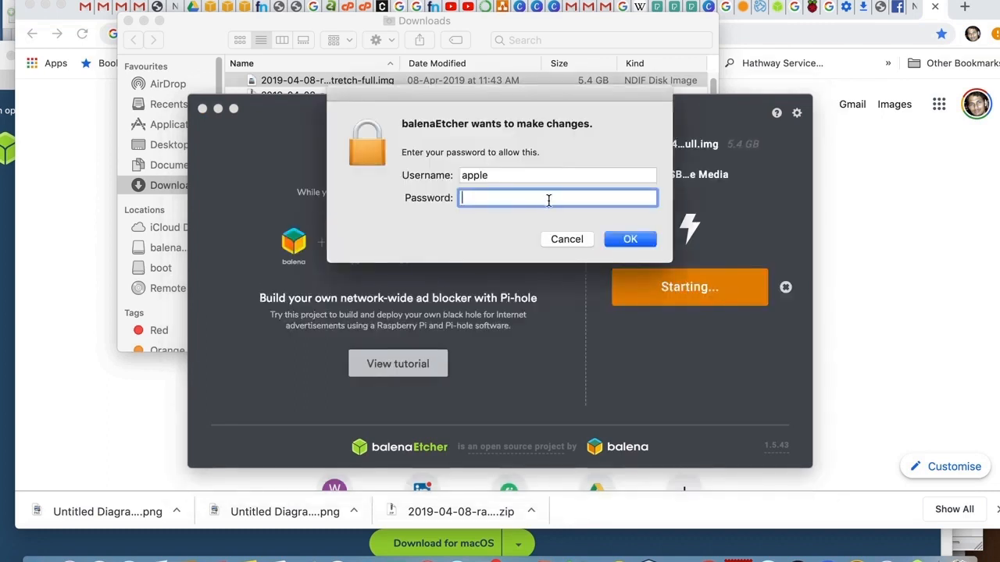
{"action": "type", "text": "••••"}
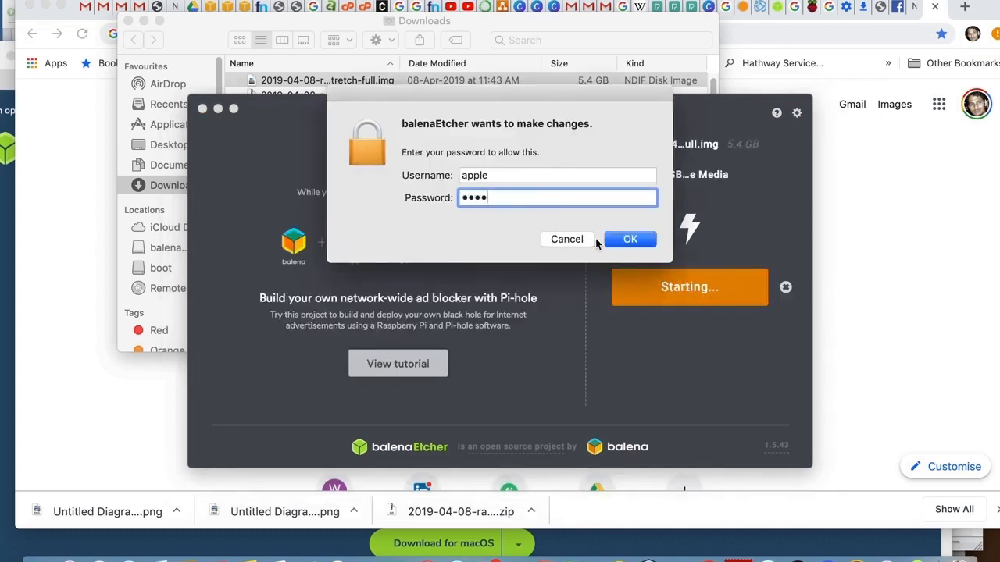
{"action": "left_click", "coordinate": [629, 239]}
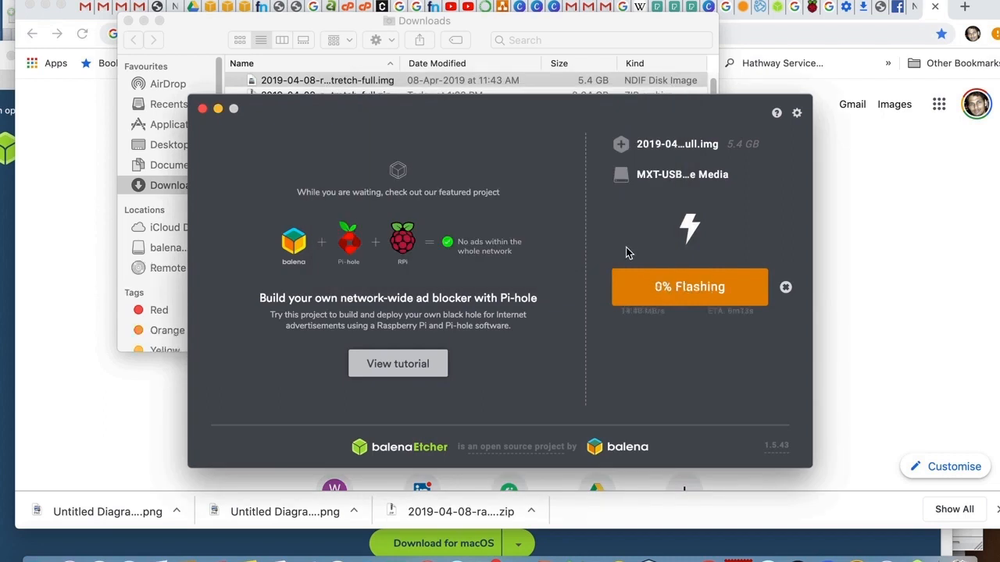
{"action": "mouse_move", "coordinate": [625, 256]}
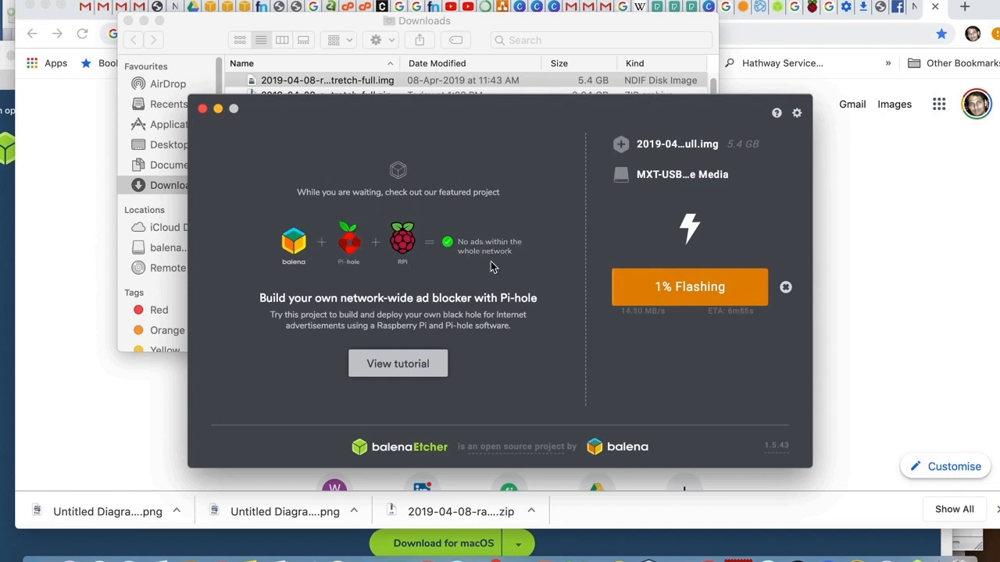
{"action": "mouse_move", "coordinate": [570, 306]}
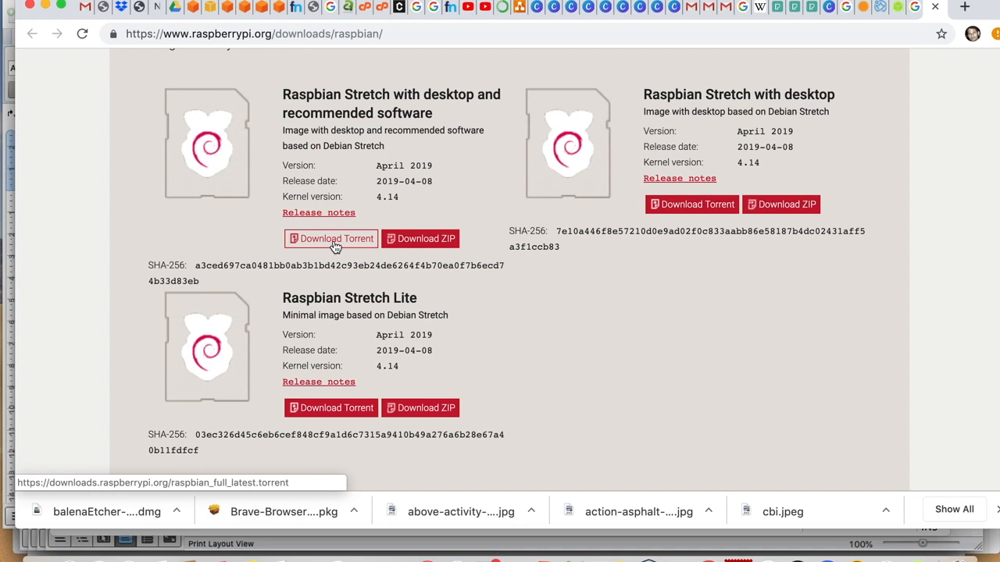
{"action": "mouse_move", "coordinate": [424, 237]}
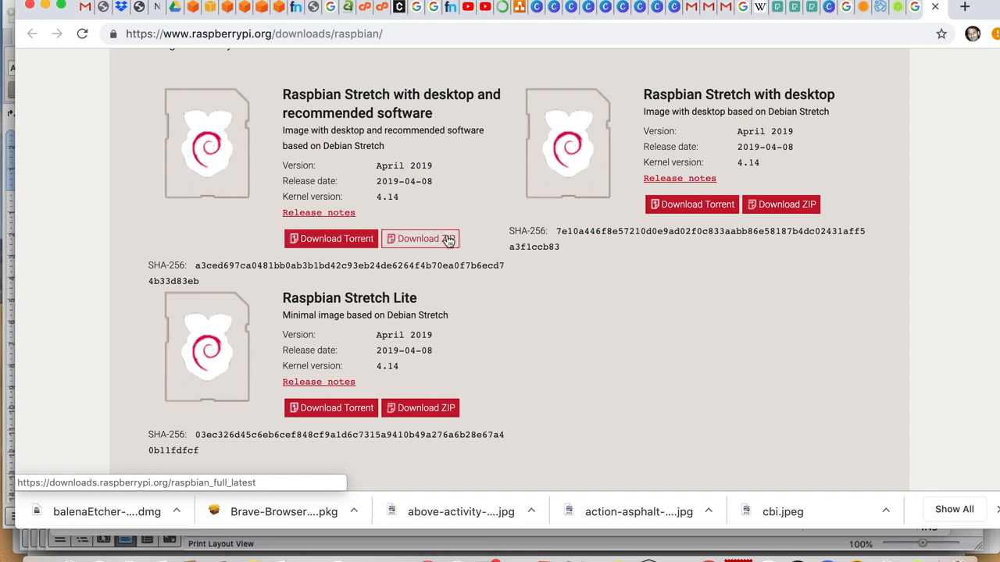
- While flashing runs at 1%, start another Raspbian Stretch ZIP download from raspberrypi.org
{"action": "left_click", "coordinate": [420, 237]}
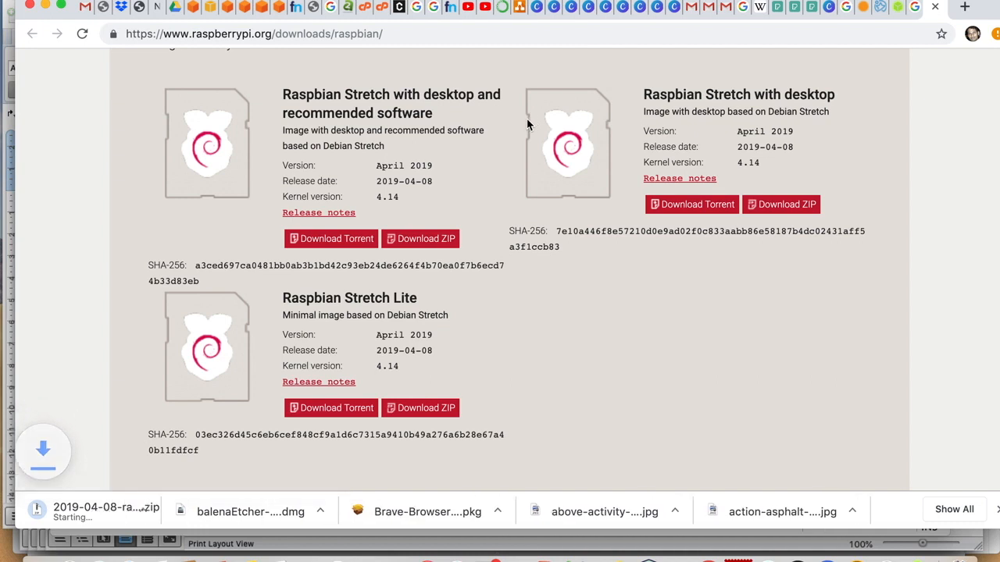